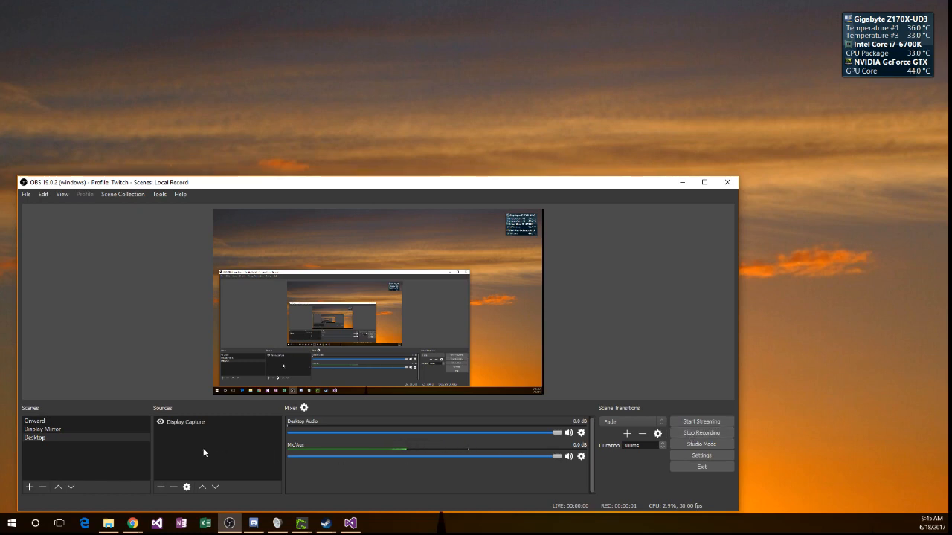
mouse_move(249, 467)
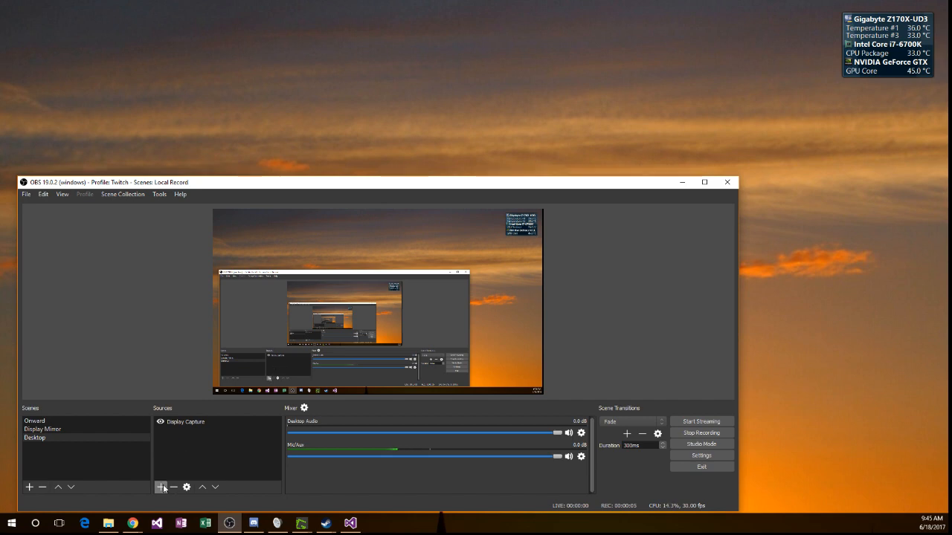
Add a new BrowserSource named Scoreboard to the current scene.
click(161, 488)
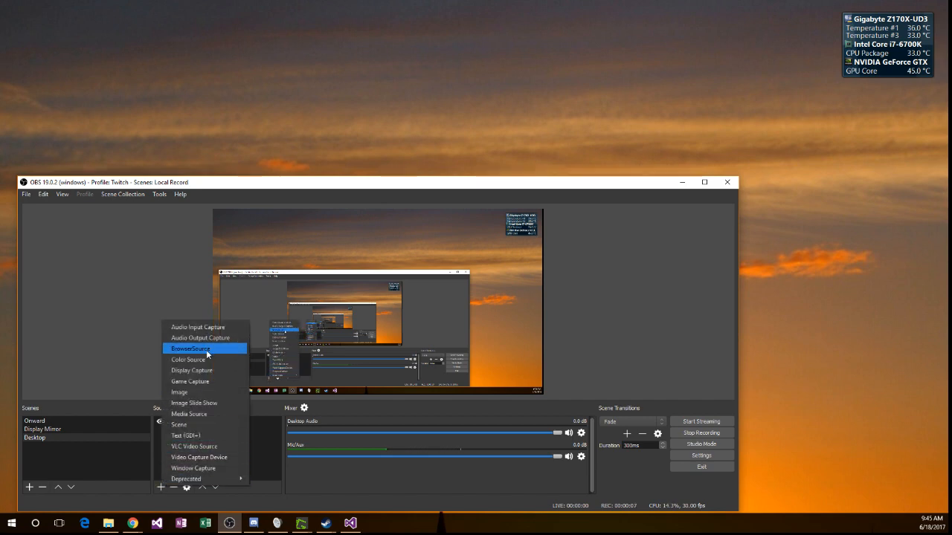
click(190, 348)
text(100)
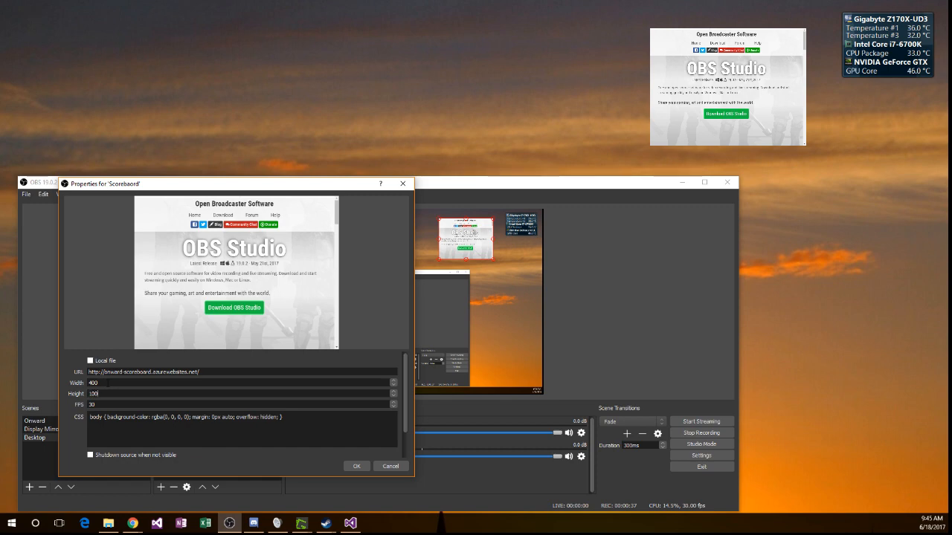
Set the scoreboard browser source's frame rate to 12 and confirm its properties.
triple_click(92, 404)
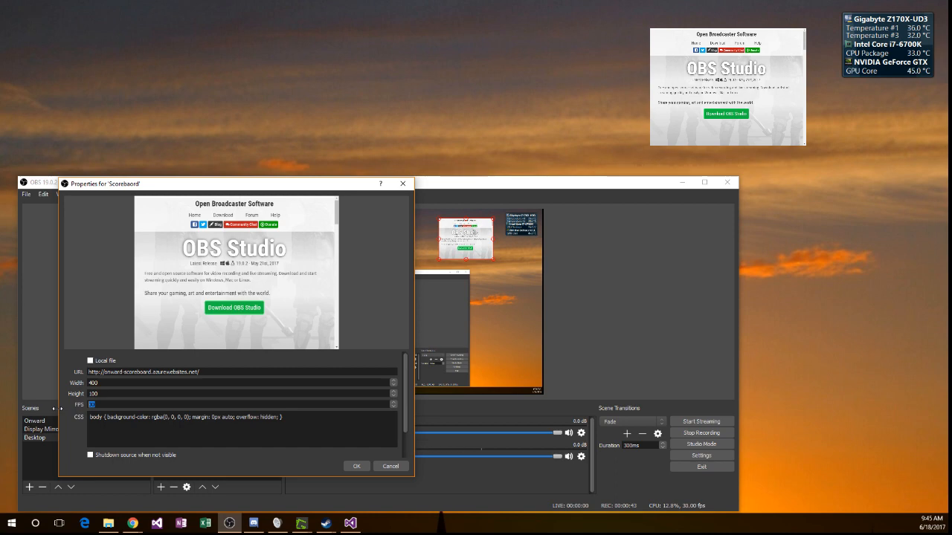
text(1)
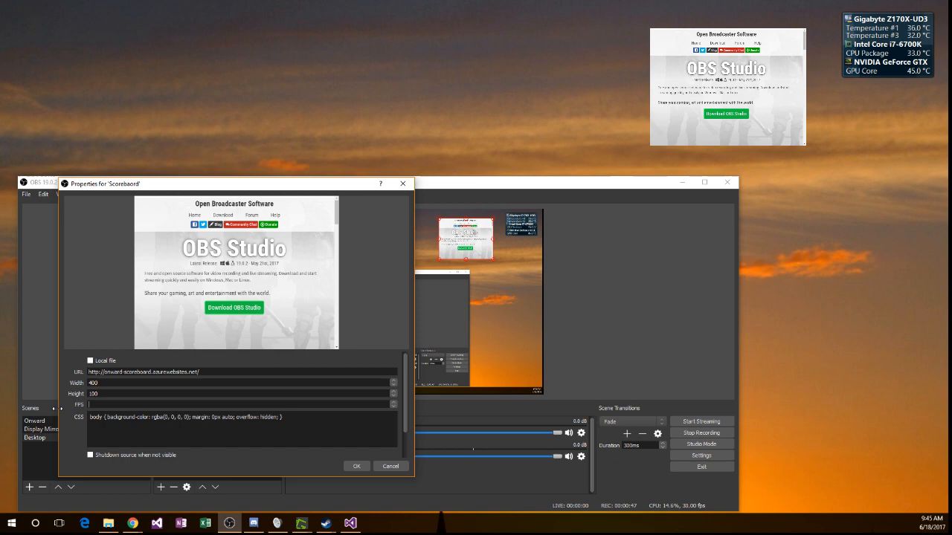
text(2)
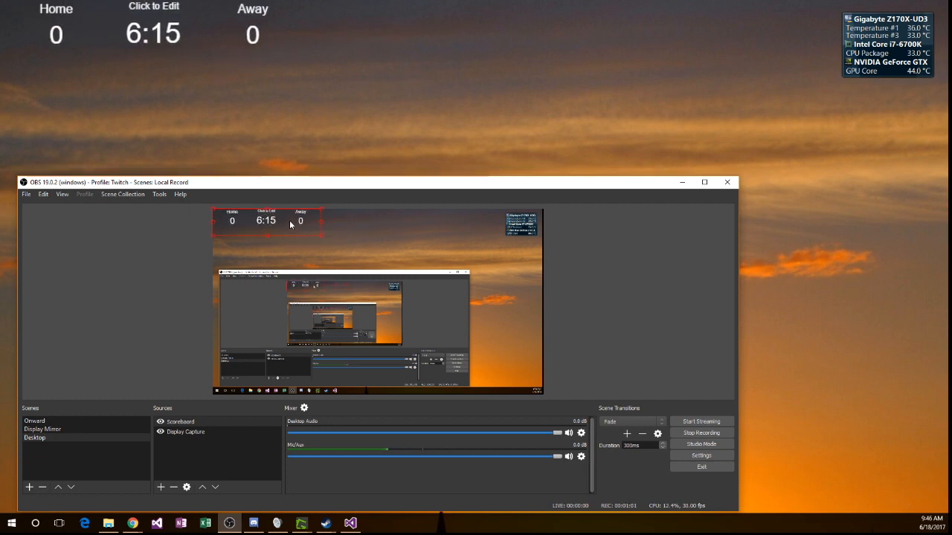
Bring up the Interact window for the Scoreboard source from the preview.
right_click(290, 223)
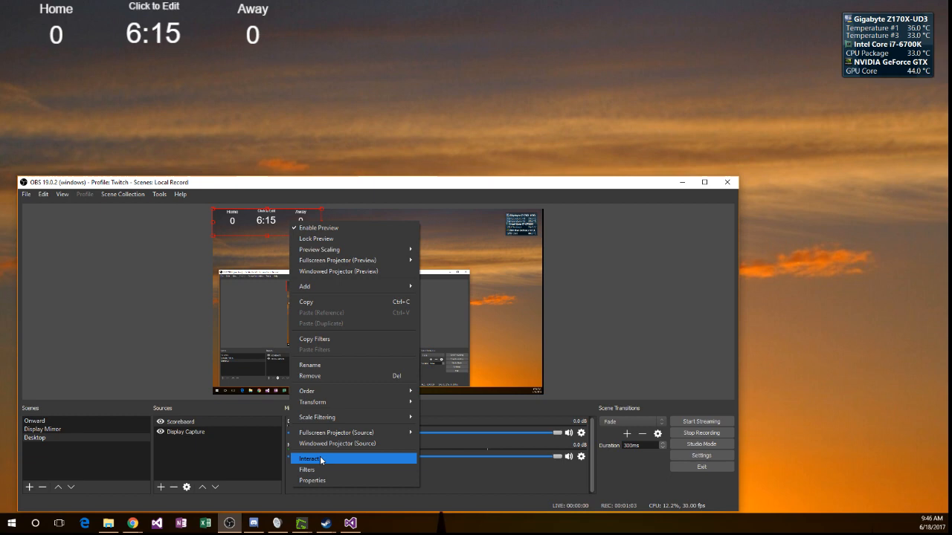
click(310, 458)
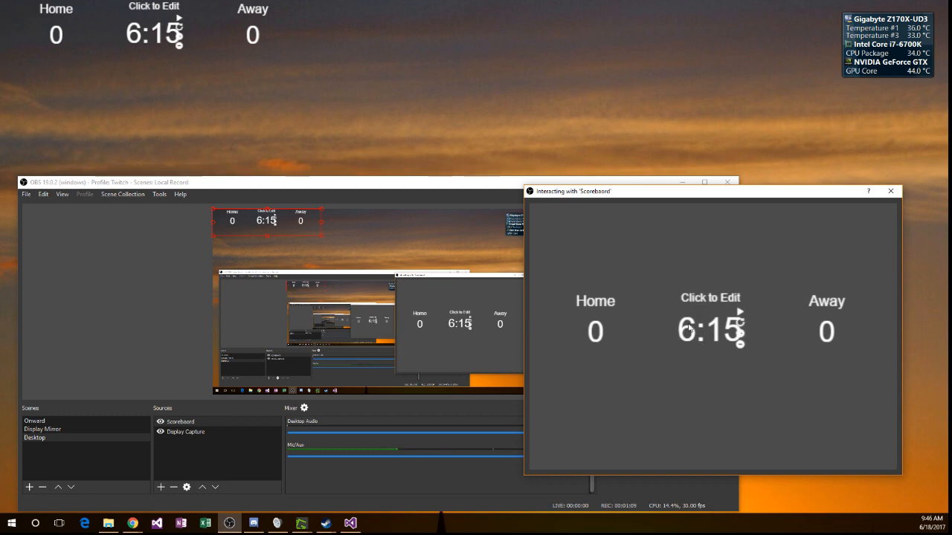
Rename the away and home teams and start the match label with 'League m'.
click(709, 297)
text(sdf)
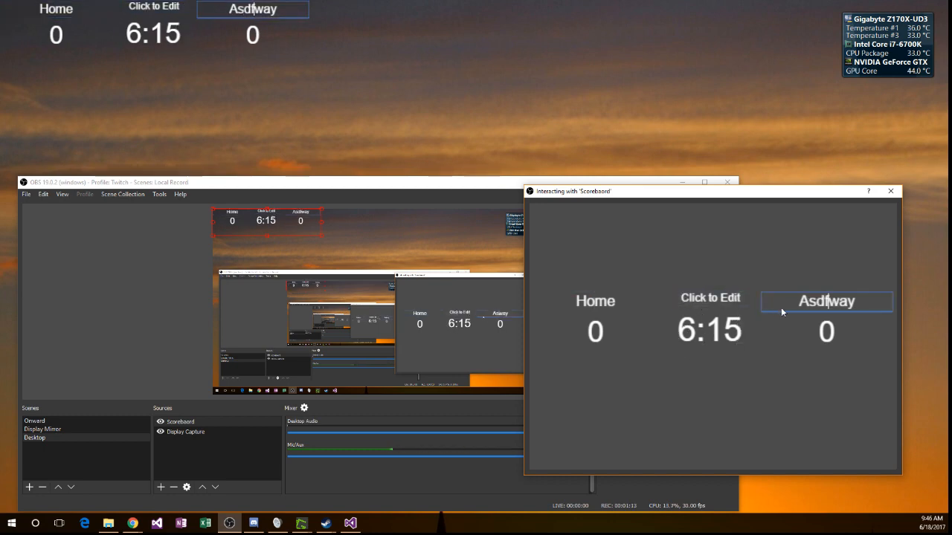
click(595, 300)
text(Use)
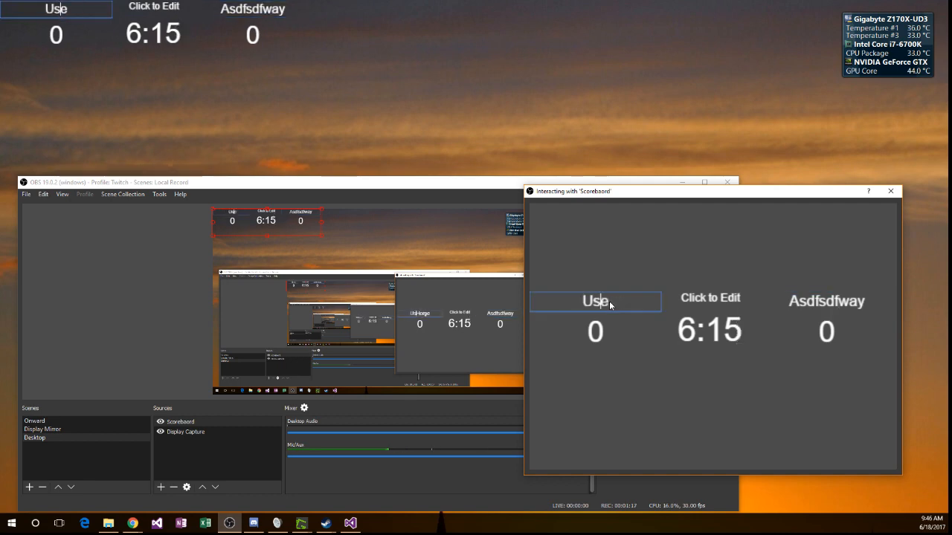
click(710, 300)
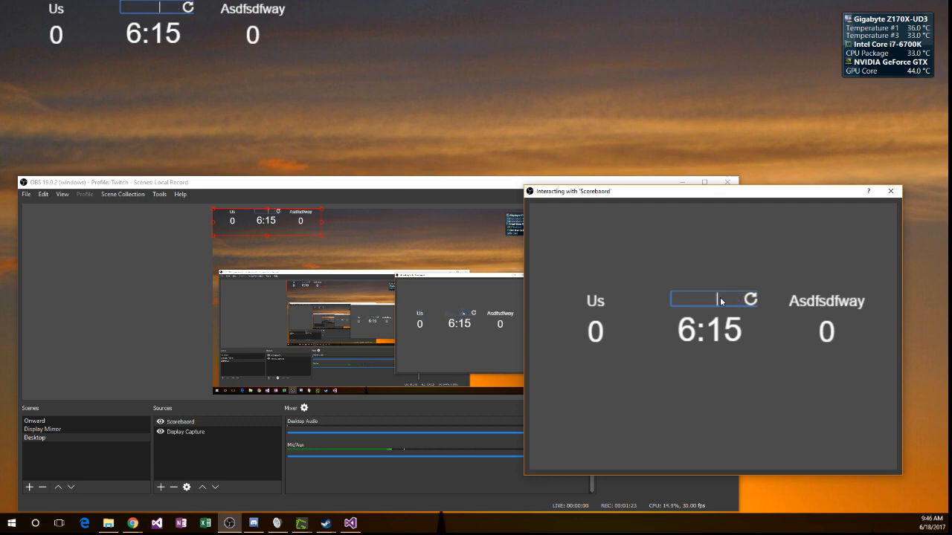
text(League match)
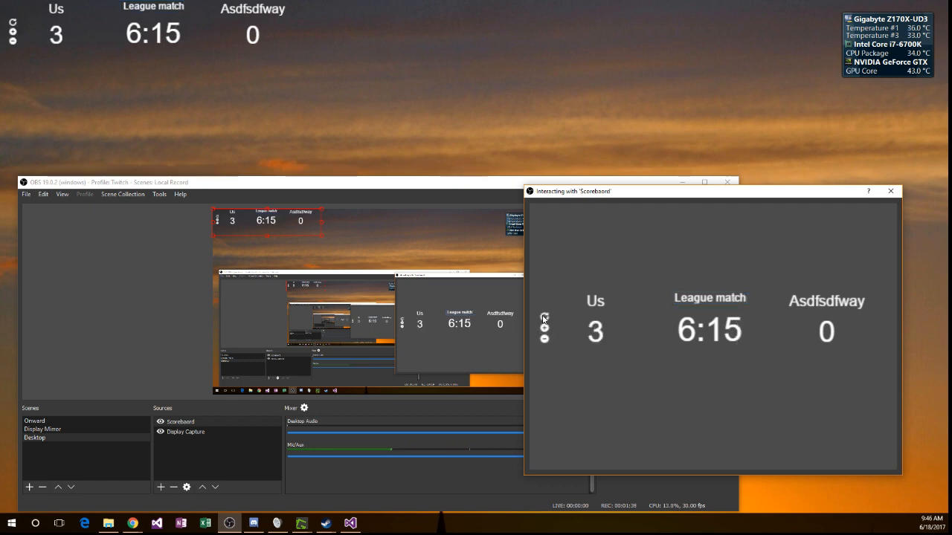
Lower the Us team's score from 3 to 2 with the score arrow.
click(544, 339)
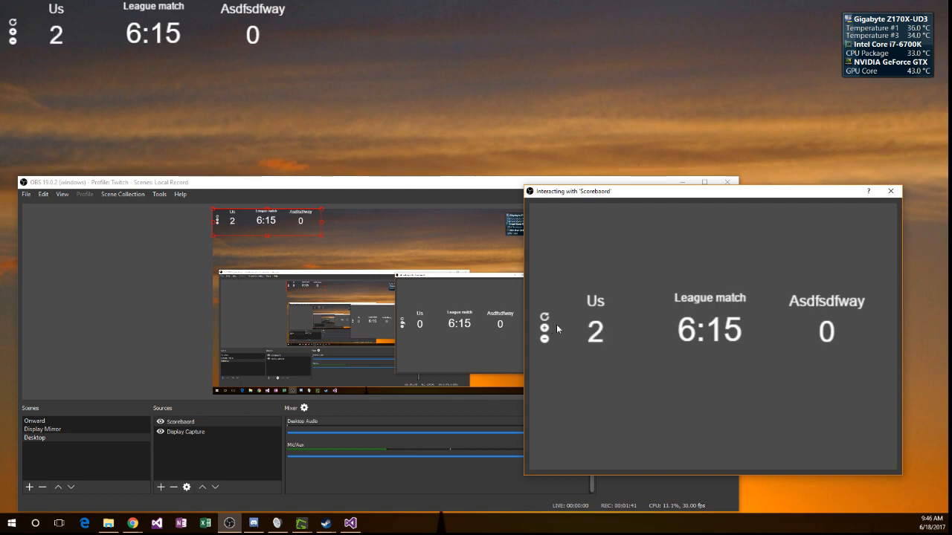